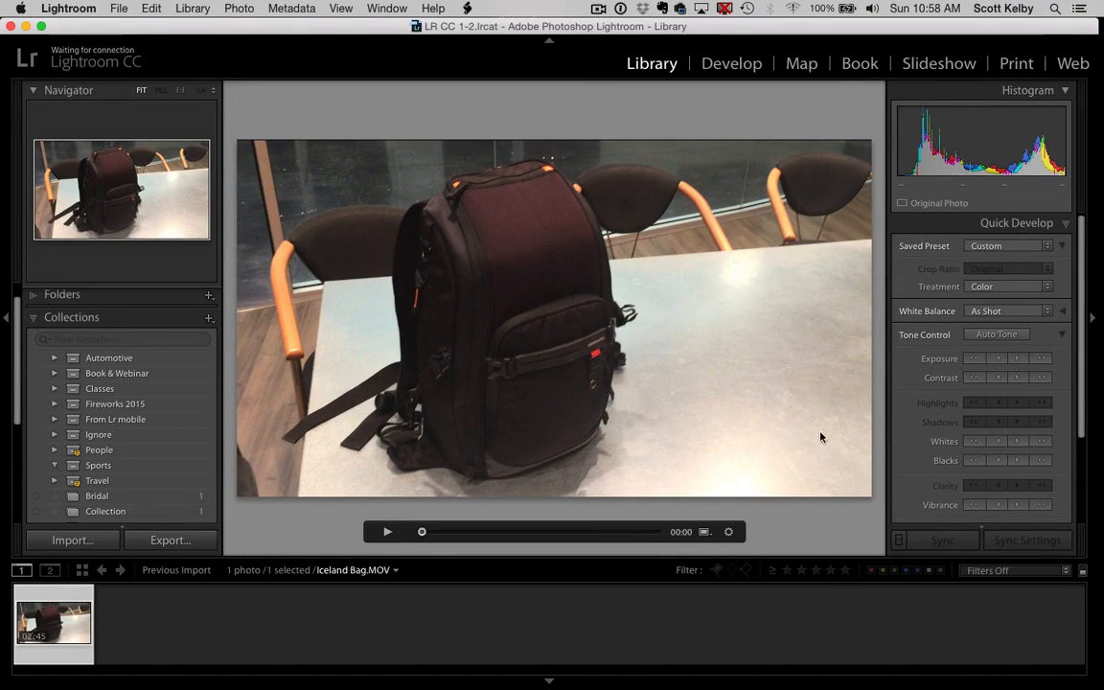
{"action": "mouse_move", "coordinate": [701, 387]}
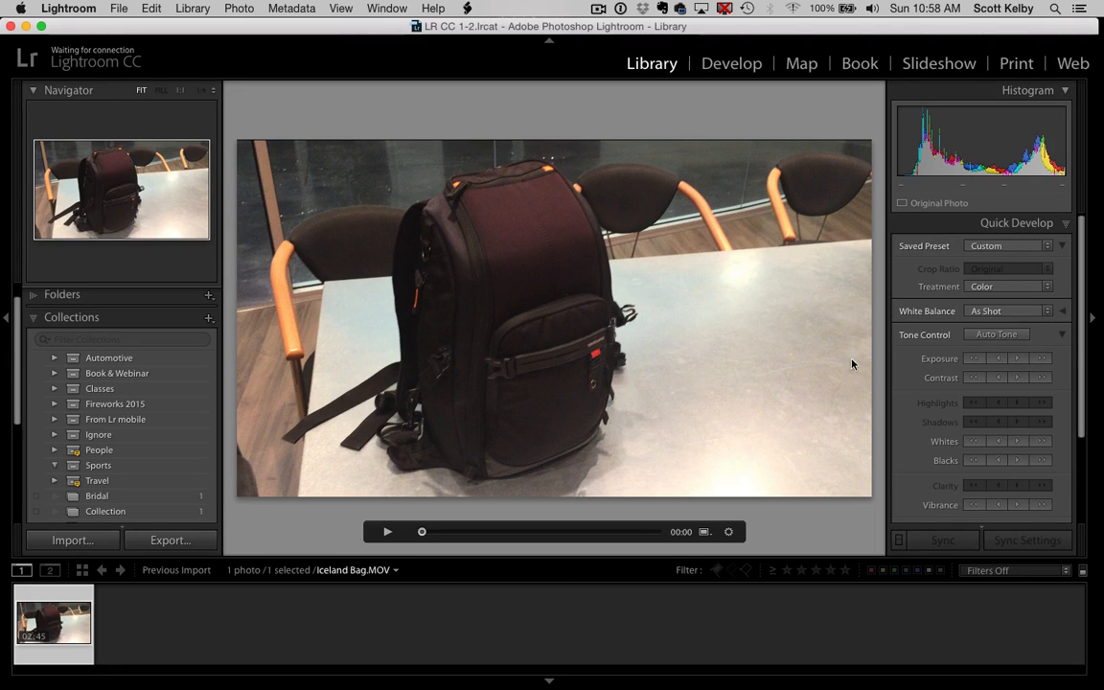
{"action": "mouse_move", "coordinate": [1058, 234]}
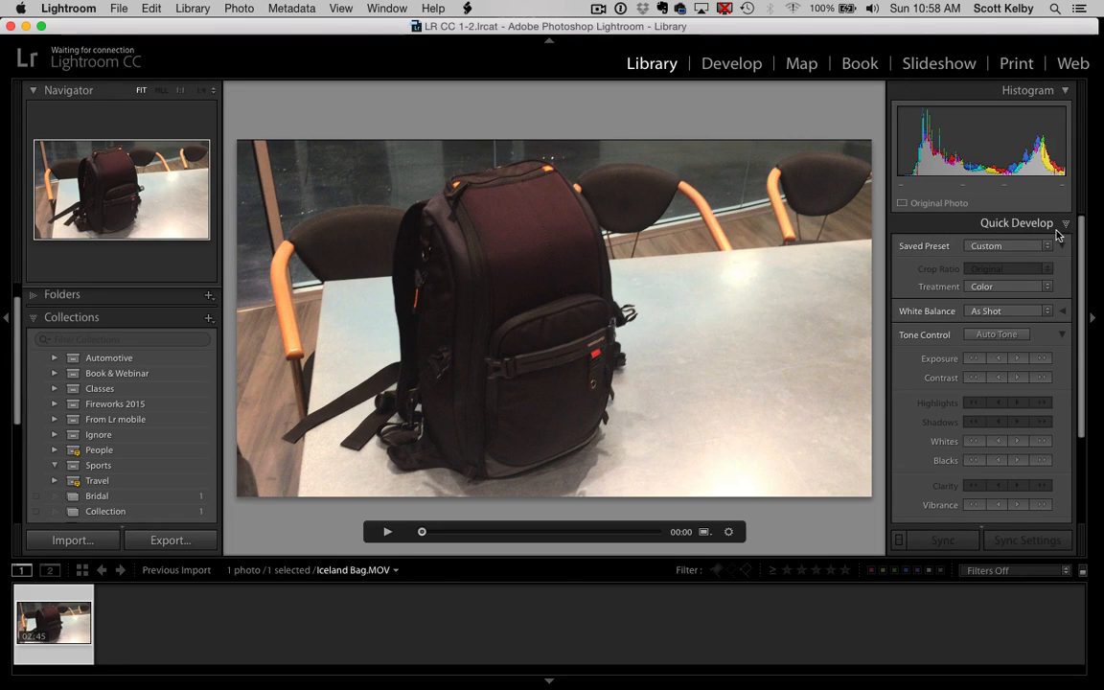
{"action": "mouse_move", "coordinate": [993, 227]}
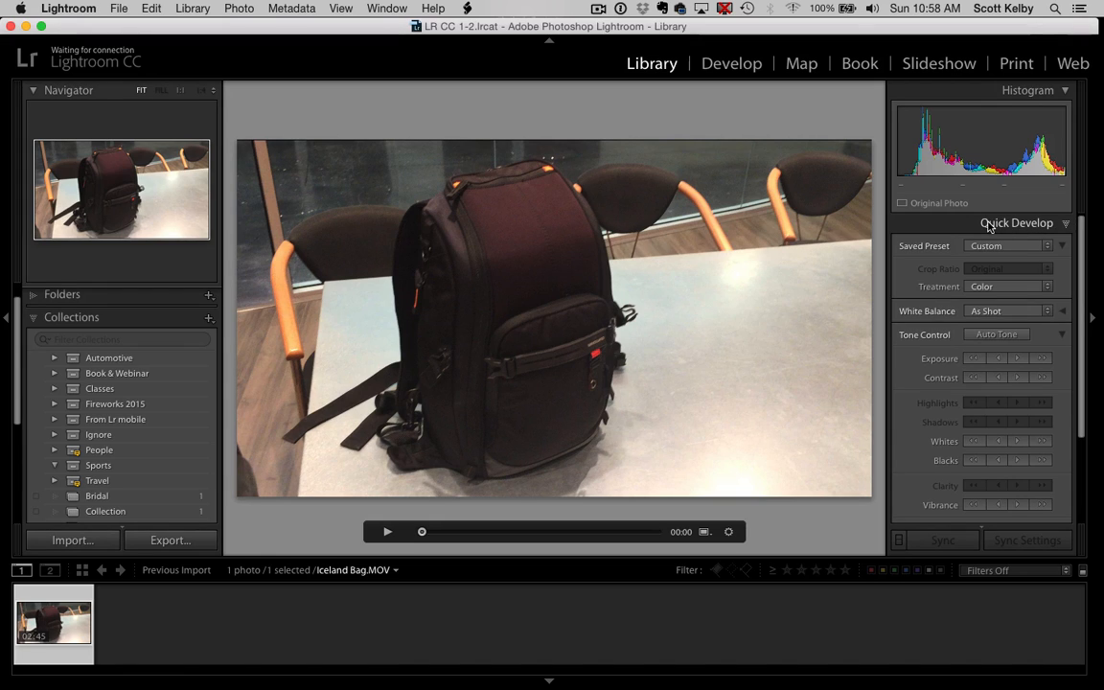
{"action": "mouse_move", "coordinate": [713, 52]}
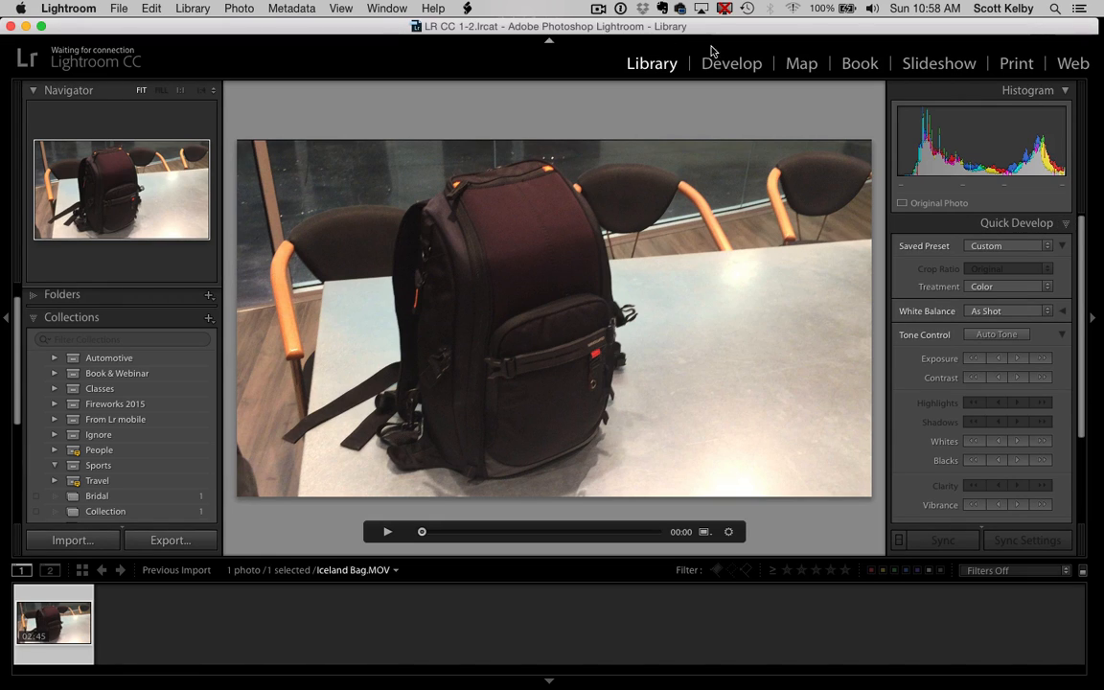
Step: Briefly try the Black & White treatment on the backpack video, then return it to Color
{"action": "left_click", "coordinate": [732, 64]}
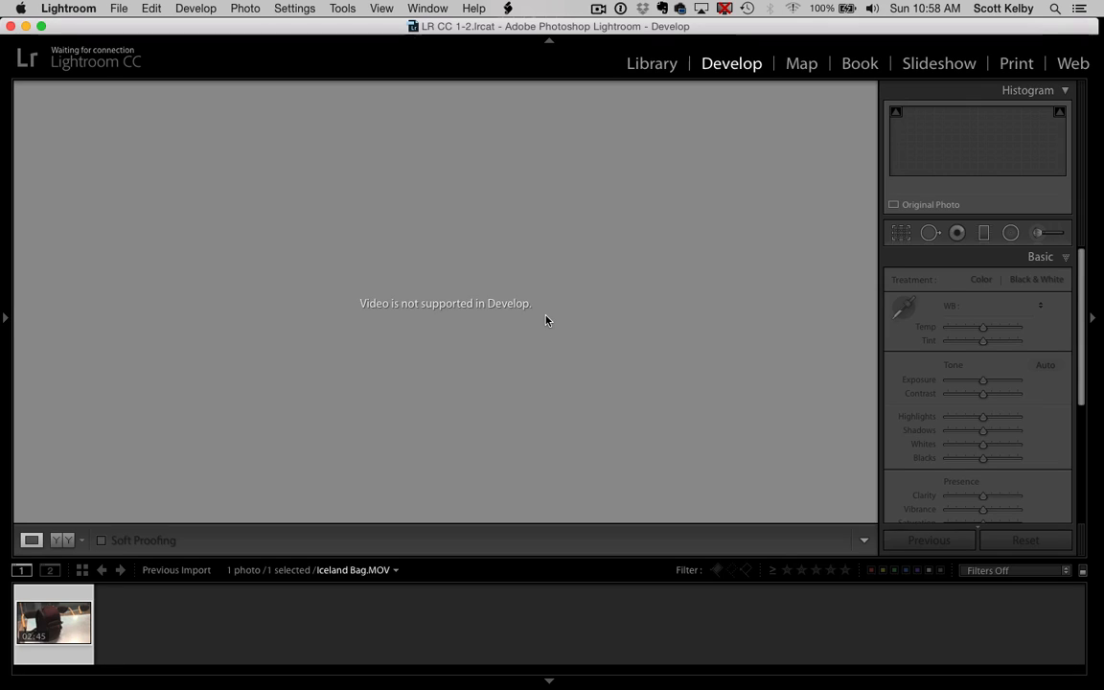
{"action": "left_click", "coordinate": [652, 63]}
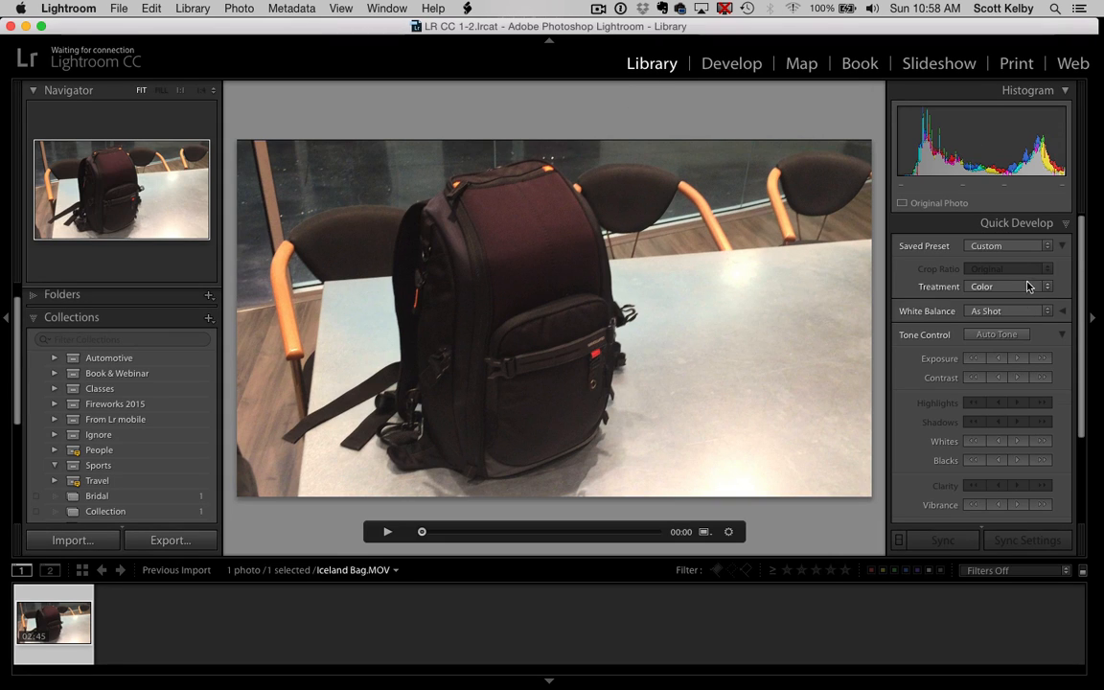
{"action": "left_click", "coordinate": [1012, 288]}
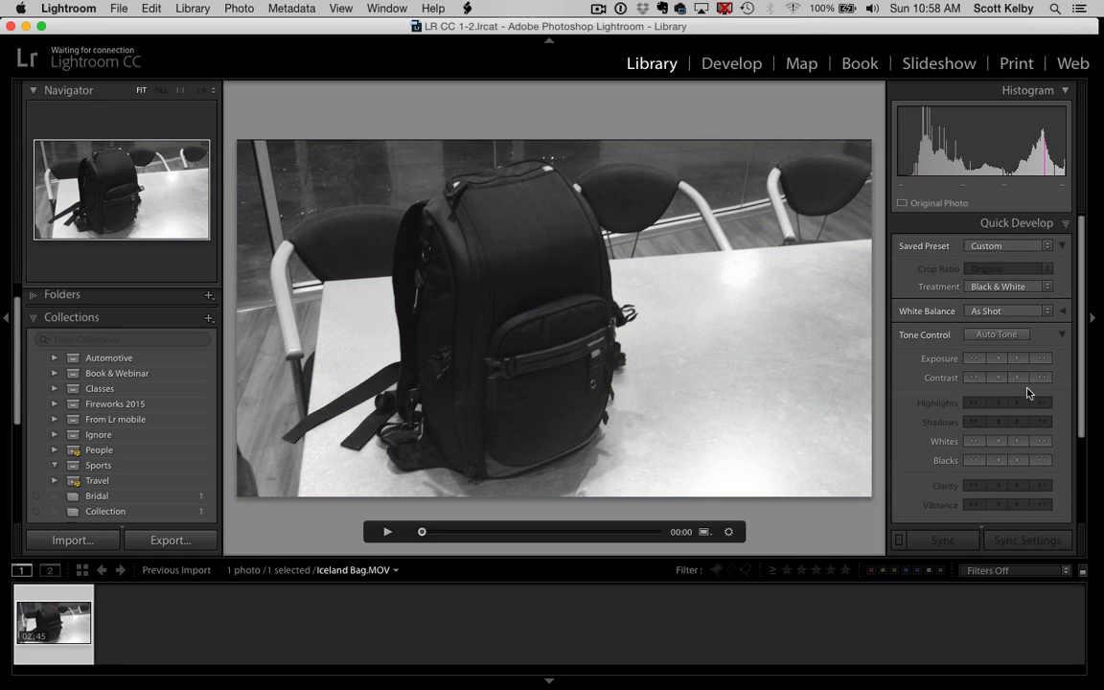
{"action": "left_click", "coordinate": [1008, 285]}
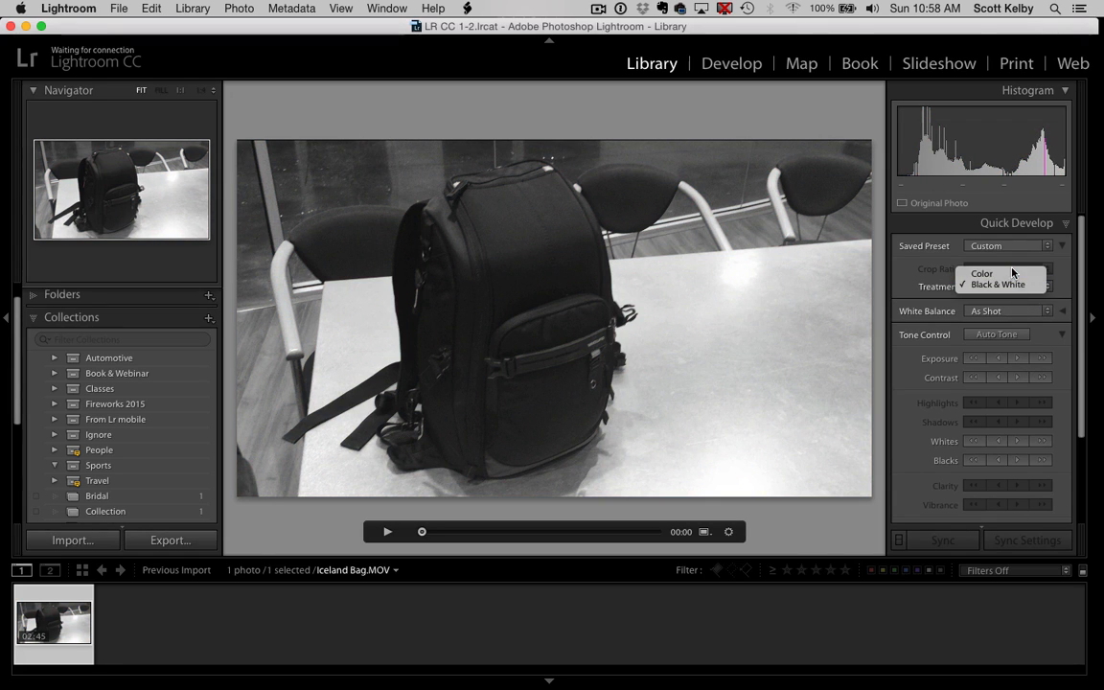
{"action": "left_click", "coordinate": [982, 273]}
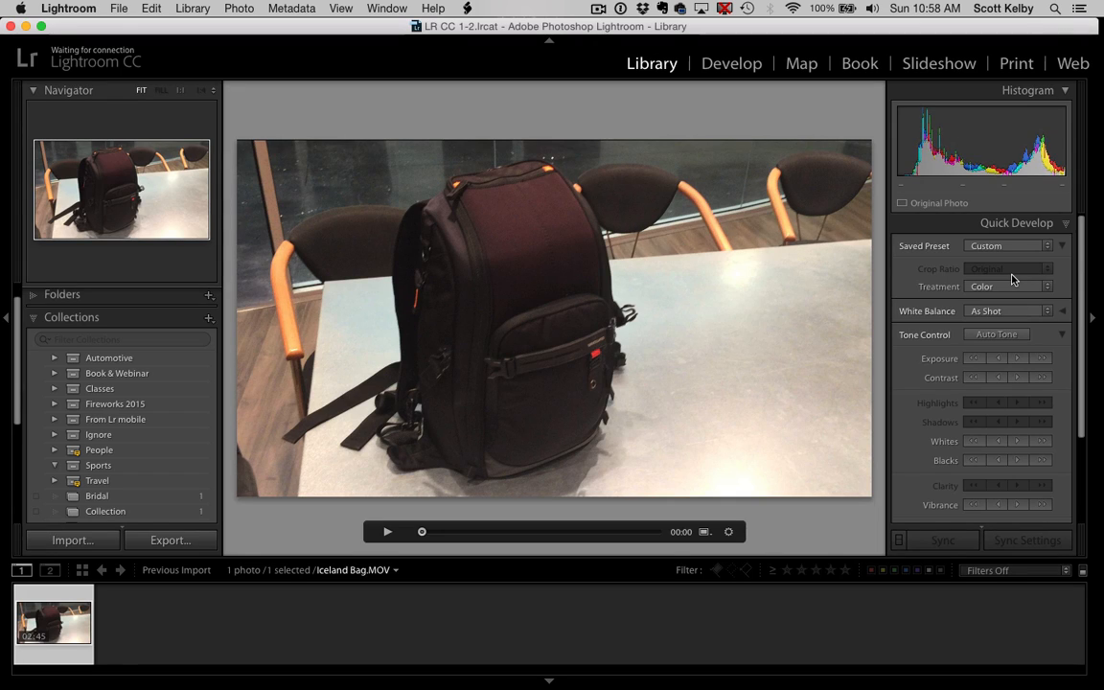
Step: Capture the current video frame as a still via the frame options
{"action": "left_click", "coordinate": [728, 531]}
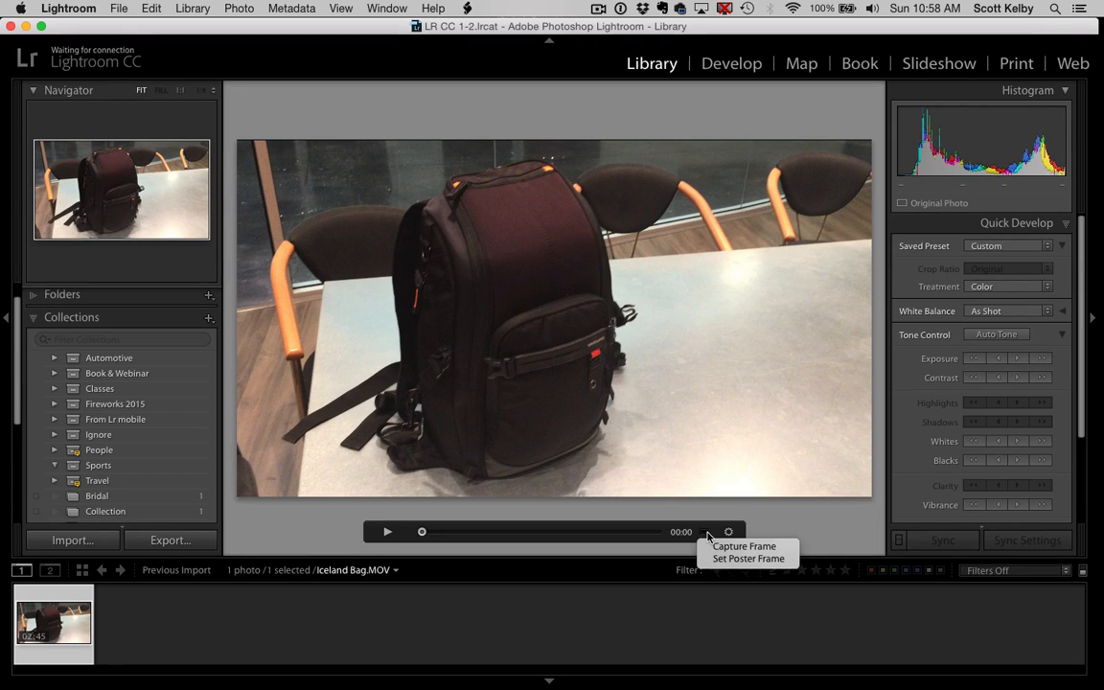
{"action": "mouse_move", "coordinate": [745, 544]}
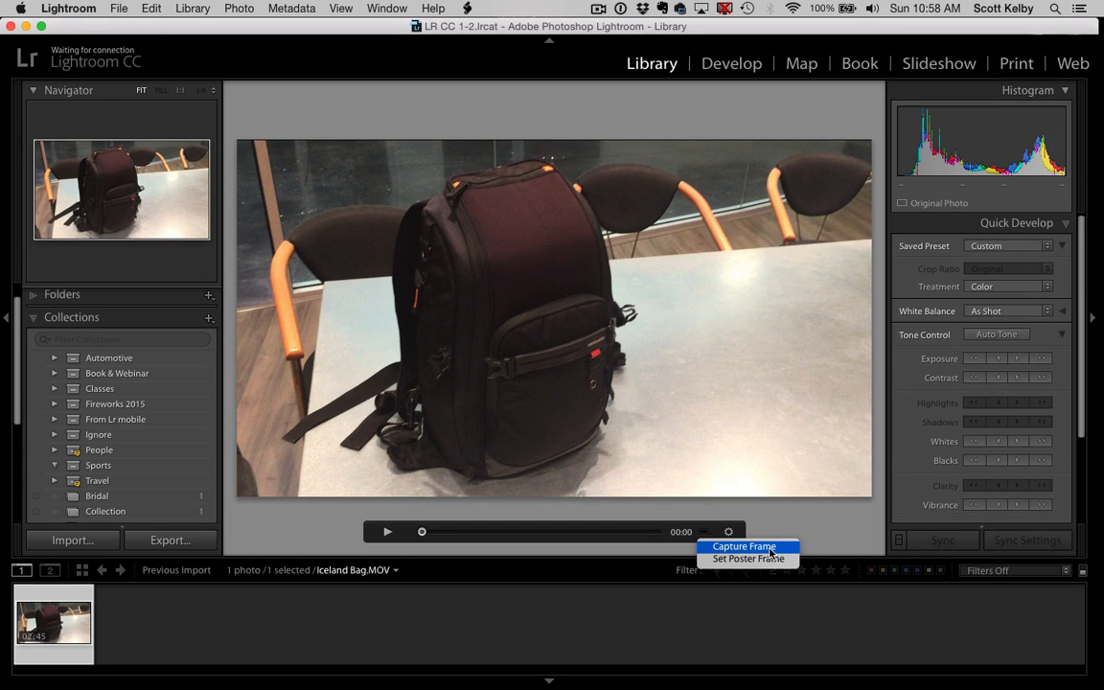
{"action": "left_click", "coordinate": [744, 547]}
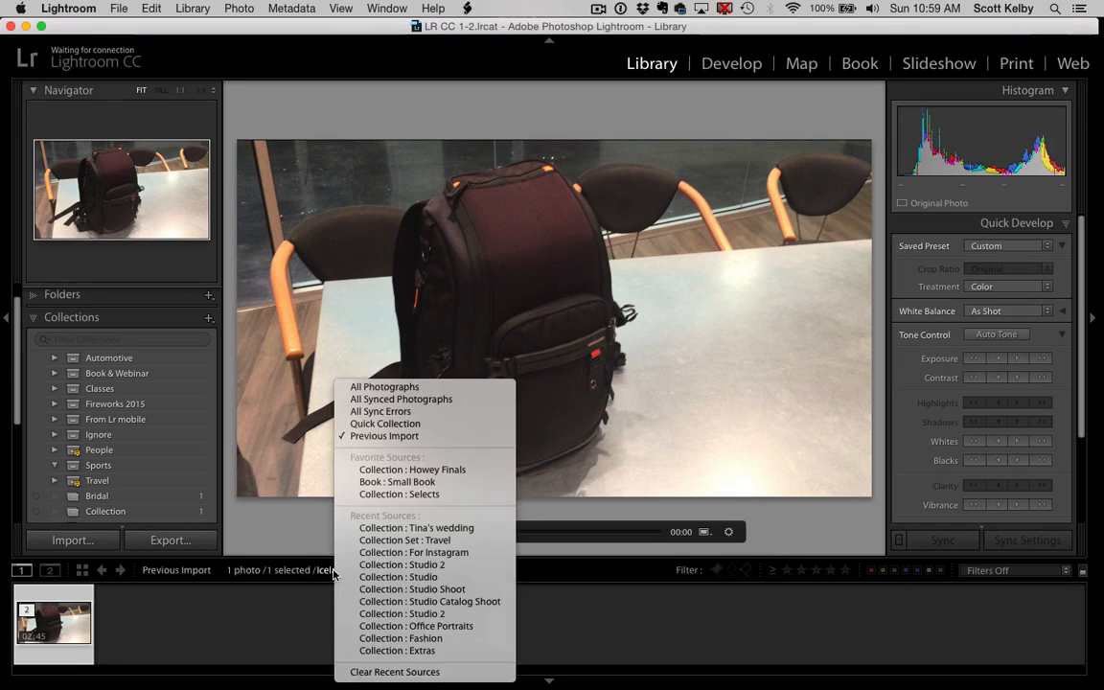
{"action": "mouse_move", "coordinate": [383, 435]}
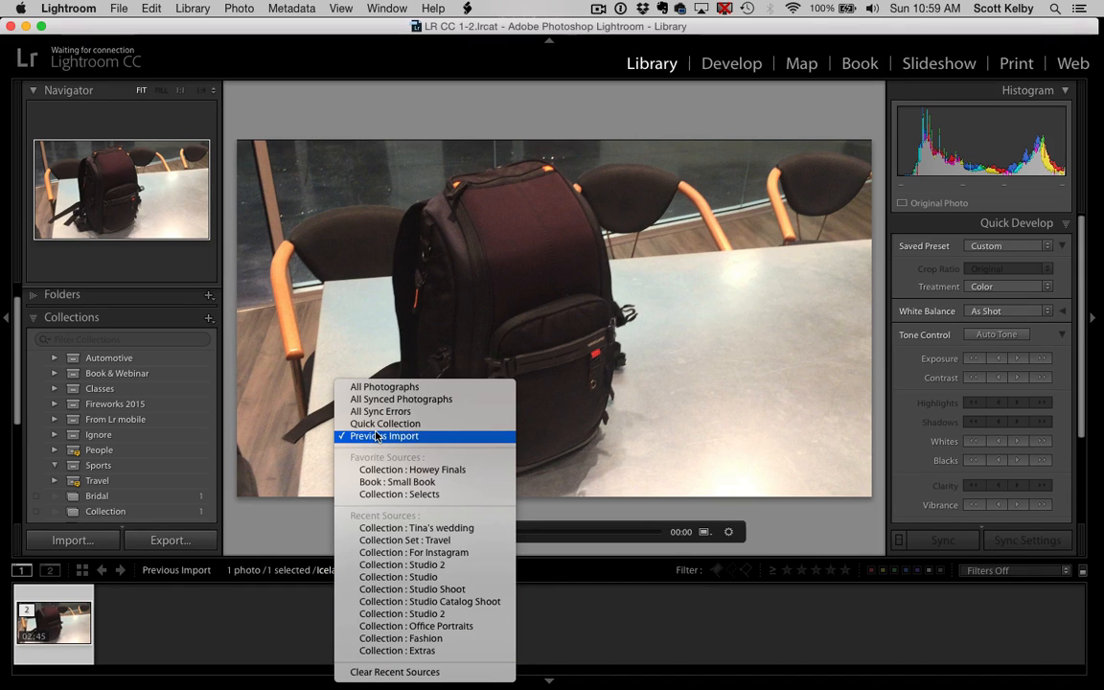
Step: Show All Photographs and select both the captured still and the backpack video
{"action": "left_click", "coordinate": [384, 387]}
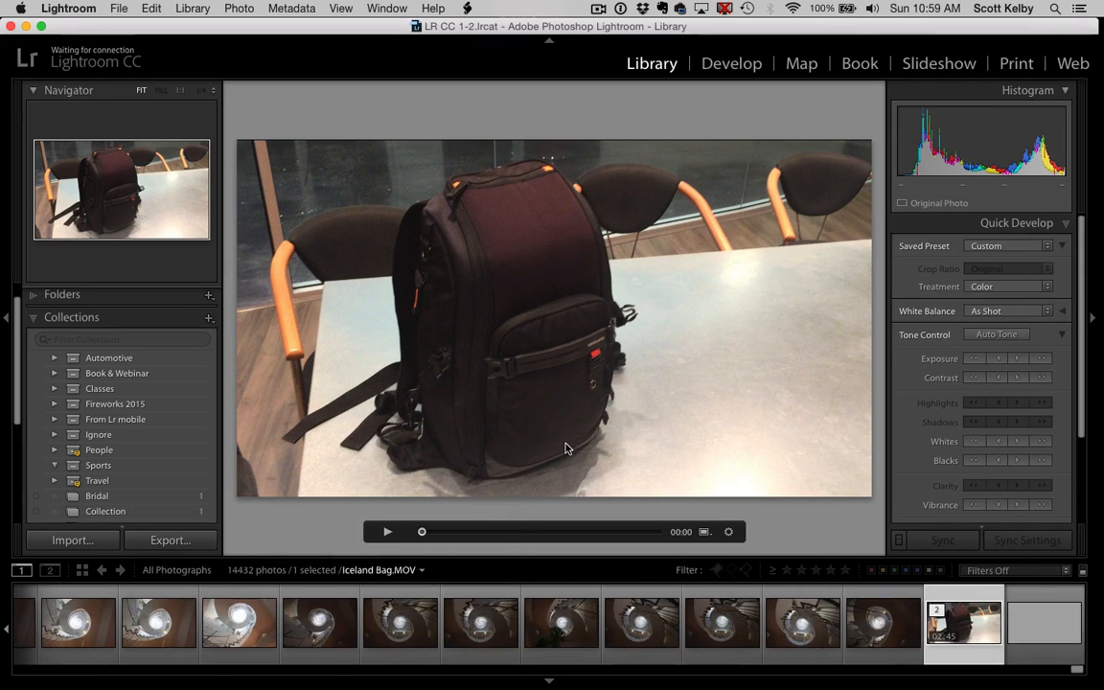
{"action": "left_click", "coordinate": [1043, 623]}
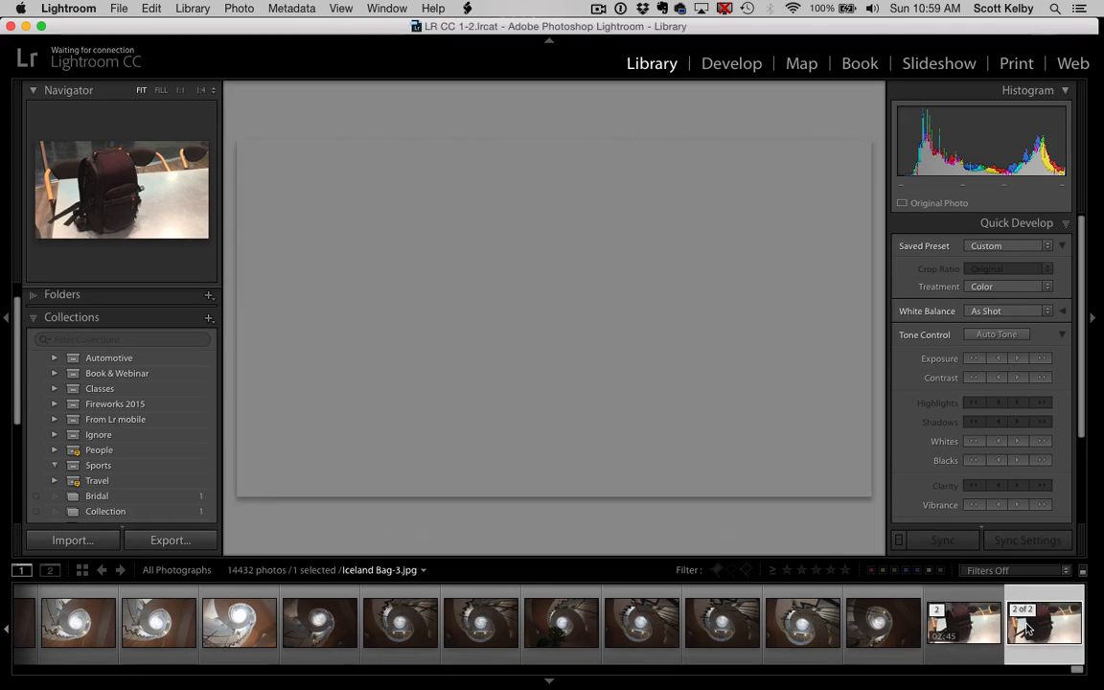
{"action": "left_click", "coordinate": [962, 623]}
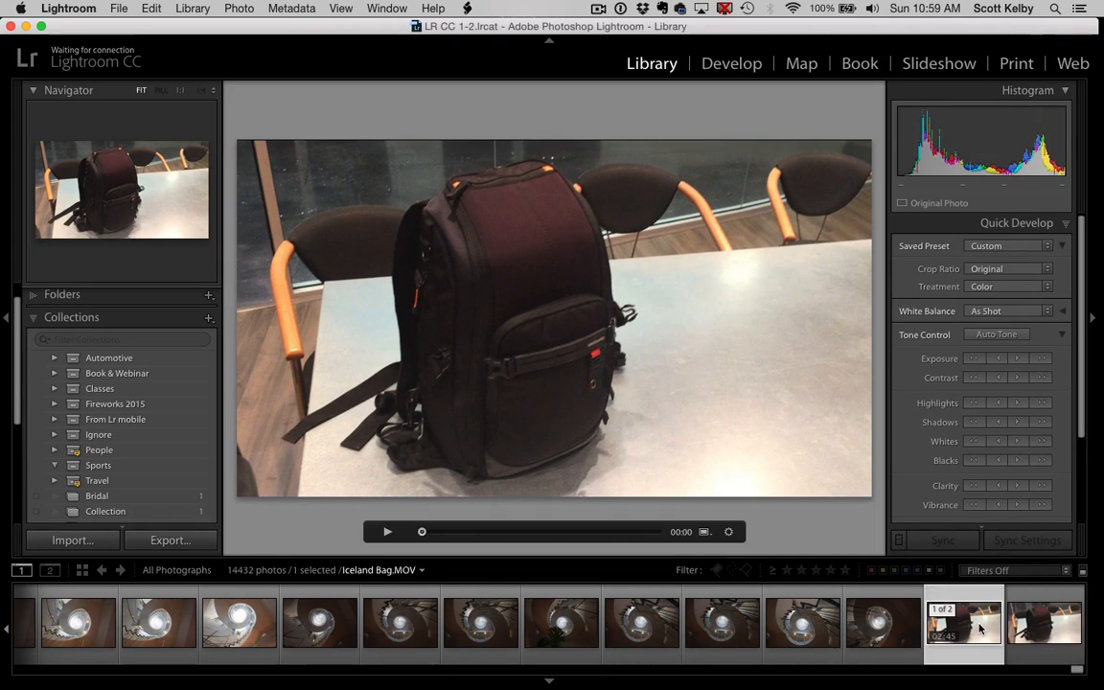
{"action": "left_click", "coordinate": [1045, 625]}
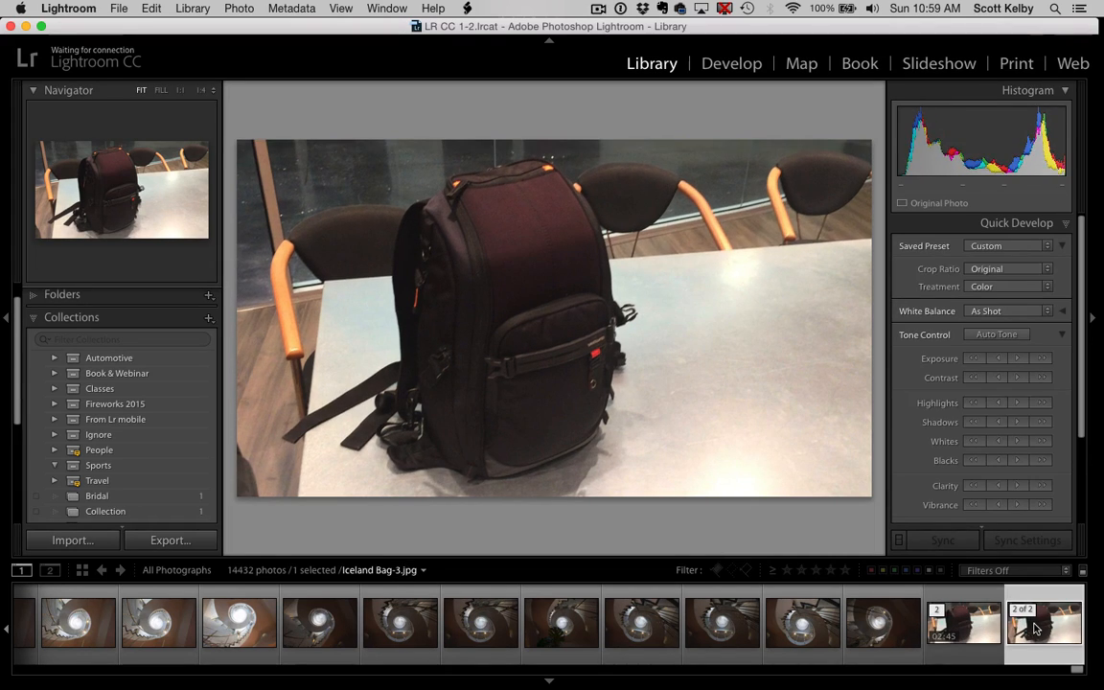
{"action": "left_click", "coordinate": [962, 623]}
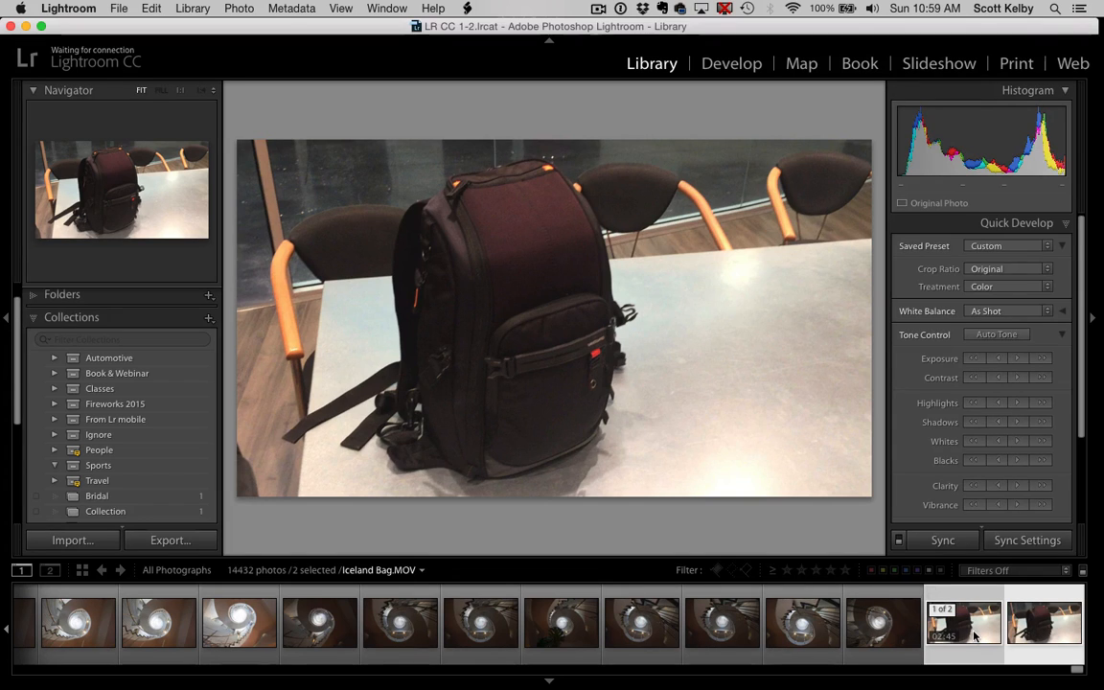
Step: In Develop, make the still Black & White and adjust its tones for higher contrast
{"action": "left_click", "coordinate": [732, 63]}
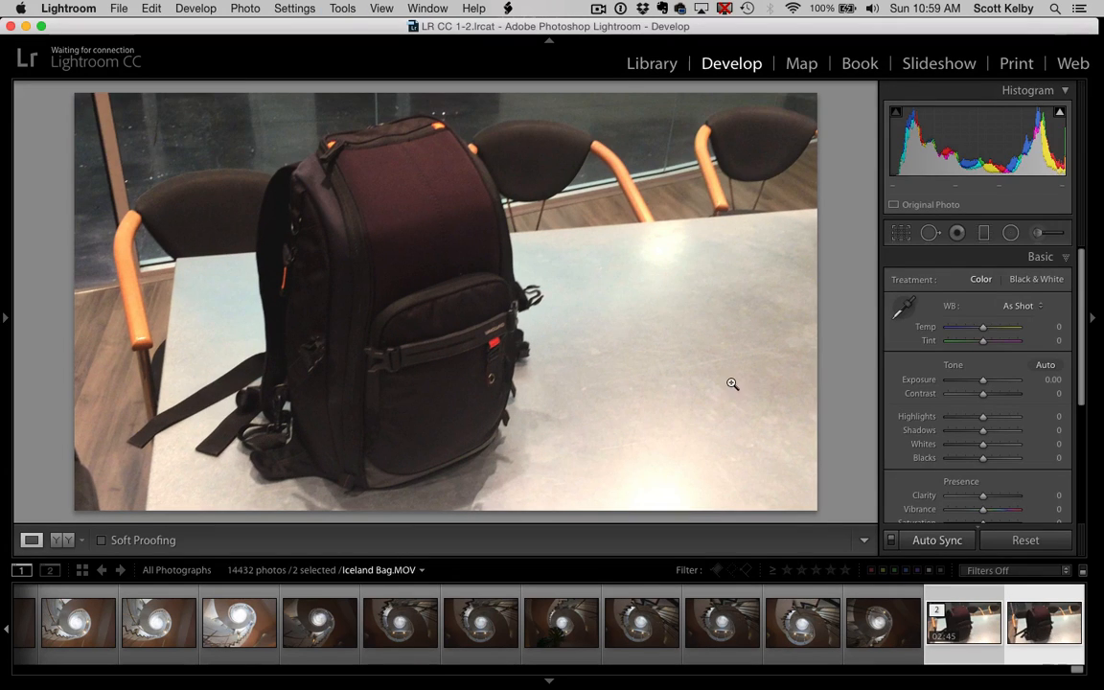
{"action": "mouse_move", "coordinate": [533, 339]}
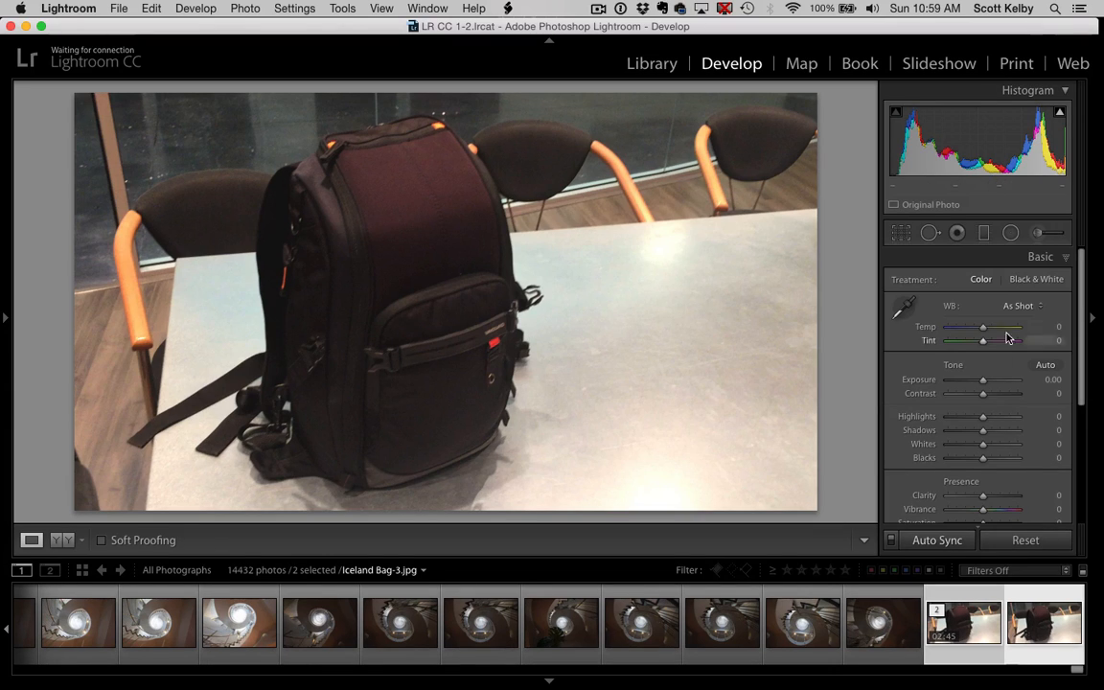
{"action": "left_click", "coordinate": [1035, 280]}
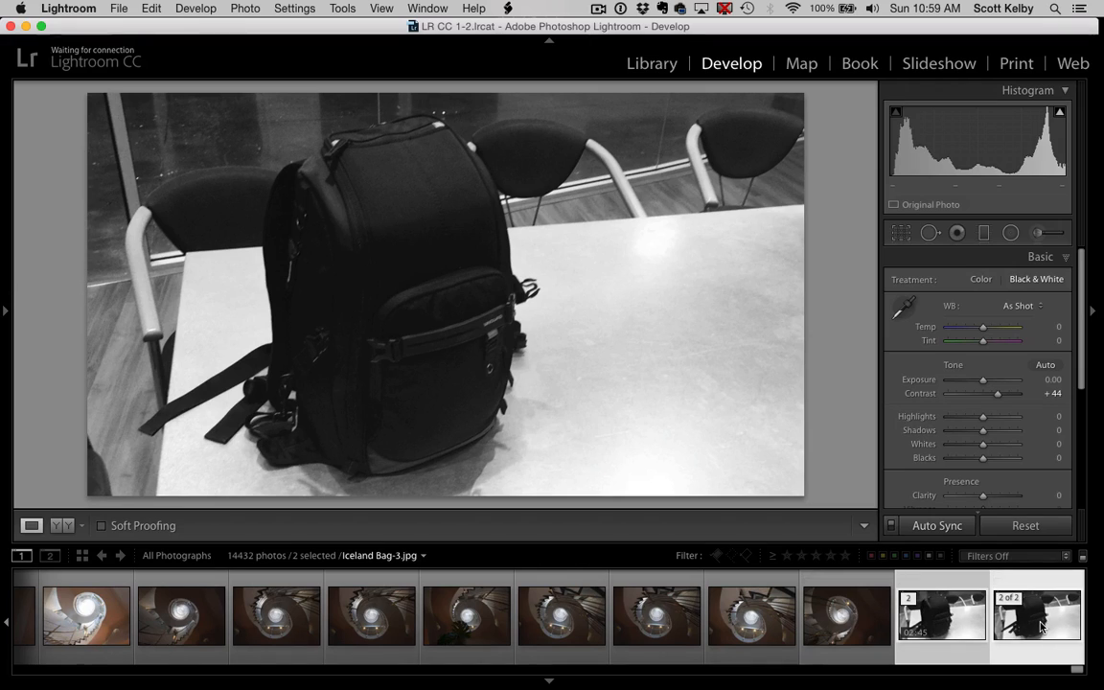
{"action": "mouse_move", "coordinate": [979, 457]}
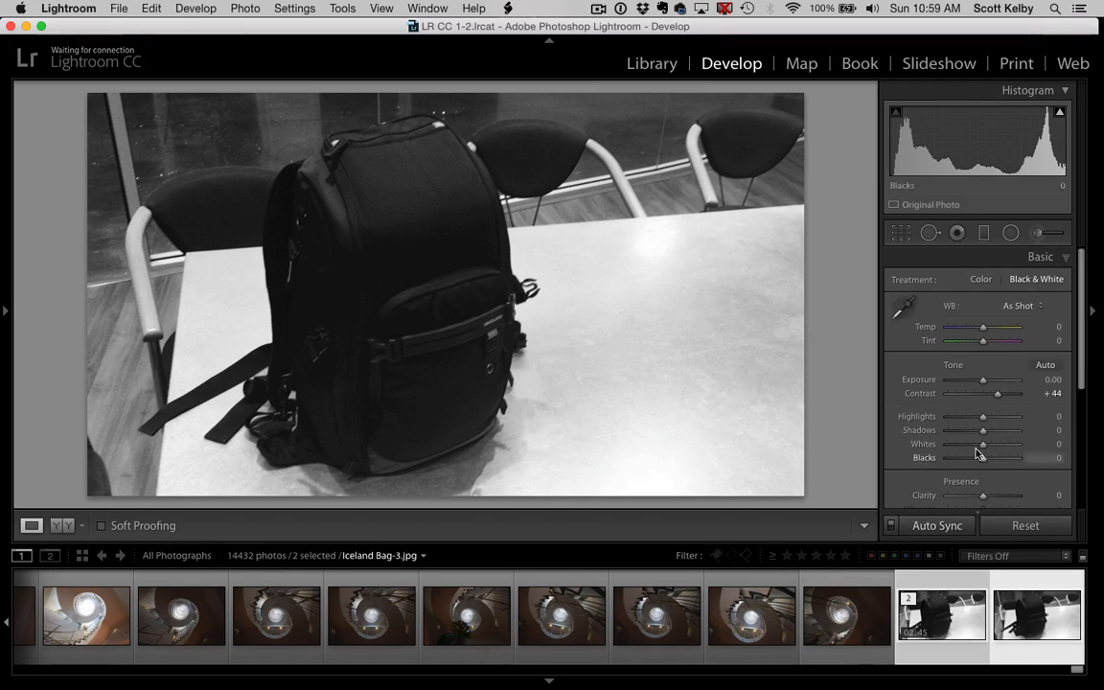
{"action": "left_click_drag", "start_coordinate": [983, 416], "coordinate": [966, 416]}
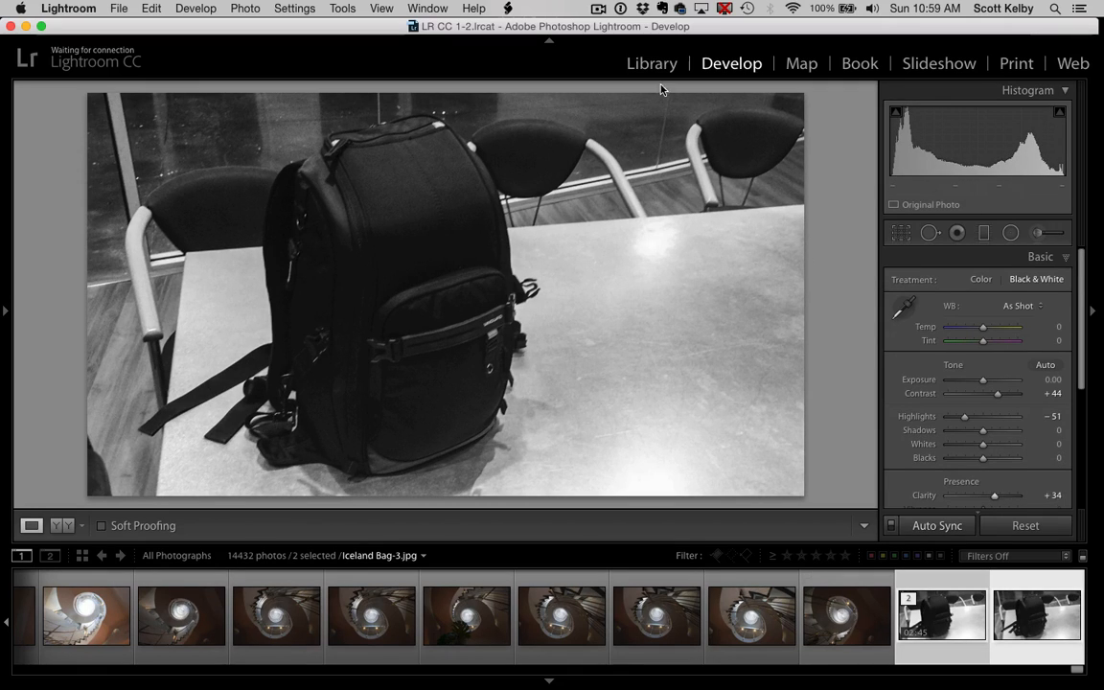
Step: Return to Library, select the backpack video and play it to confirm the black-and-white look
{"action": "left_click", "coordinate": [652, 64]}
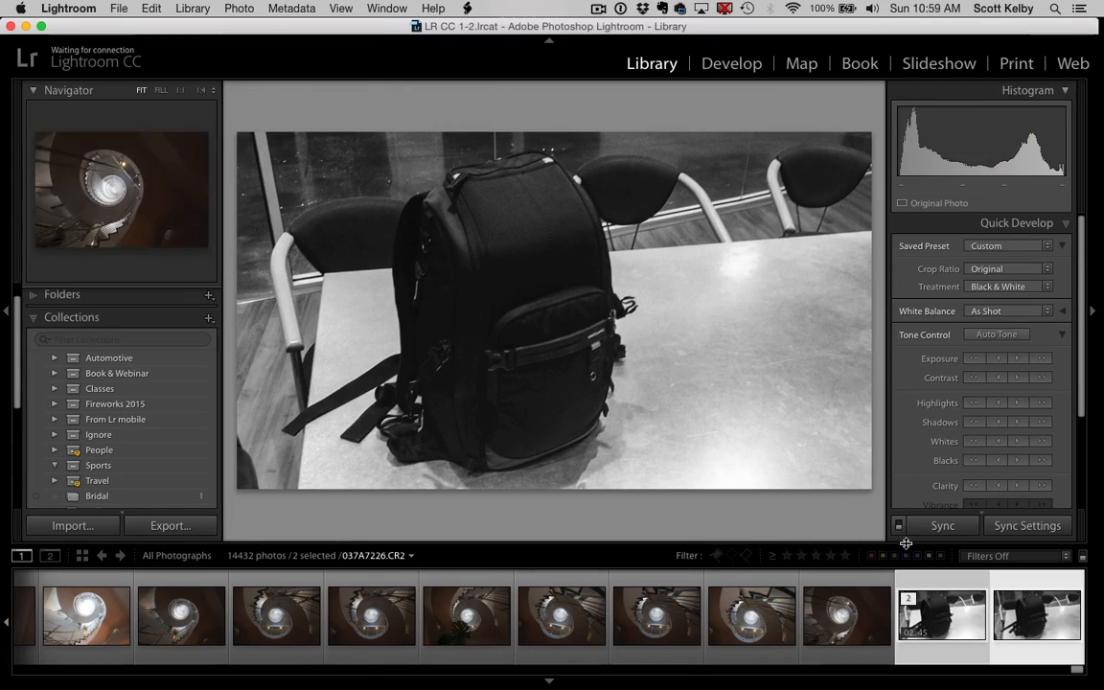
{"action": "left_click", "coordinate": [943, 618]}
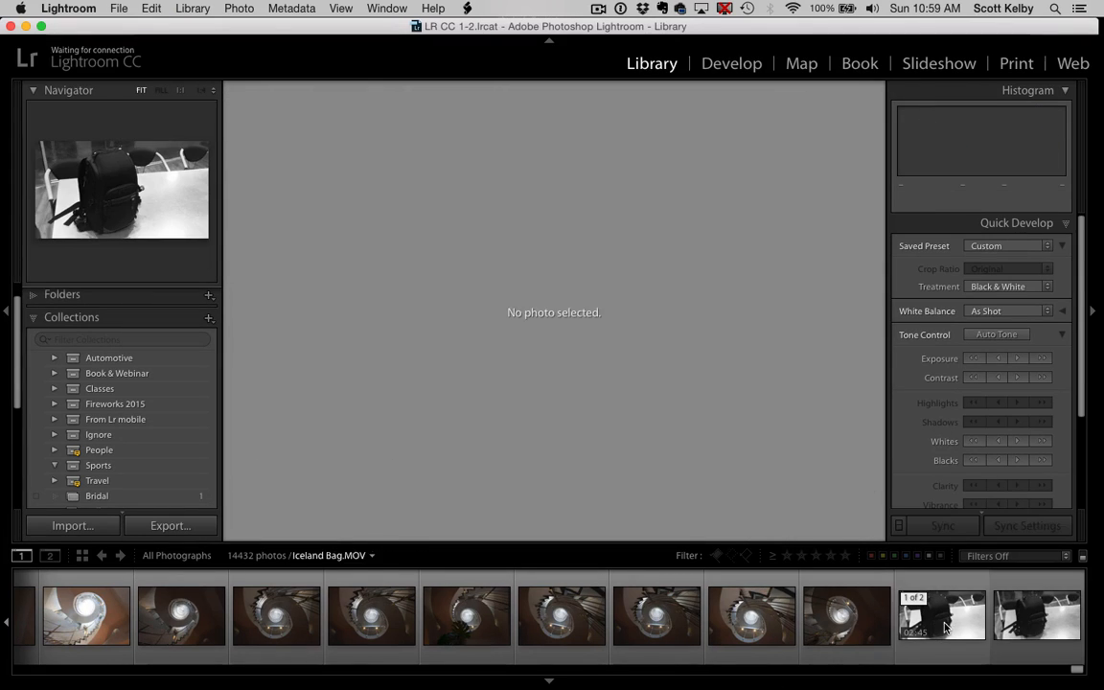
{"action": "left_click", "coordinate": [941, 617]}
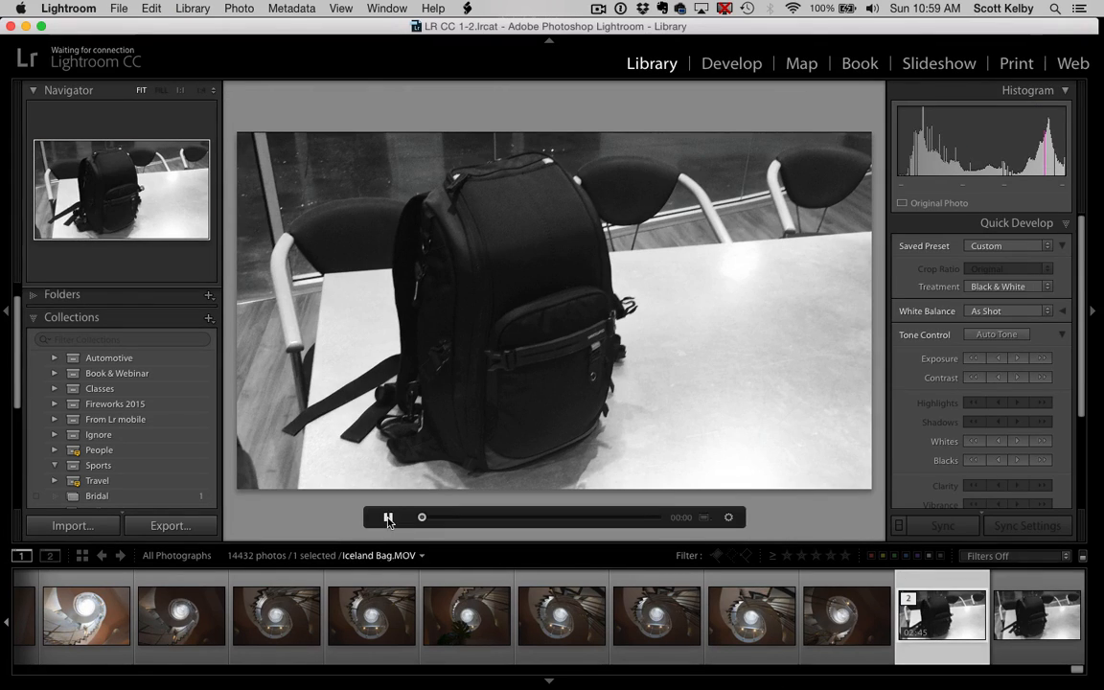
{"action": "left_click", "coordinate": [387, 518]}
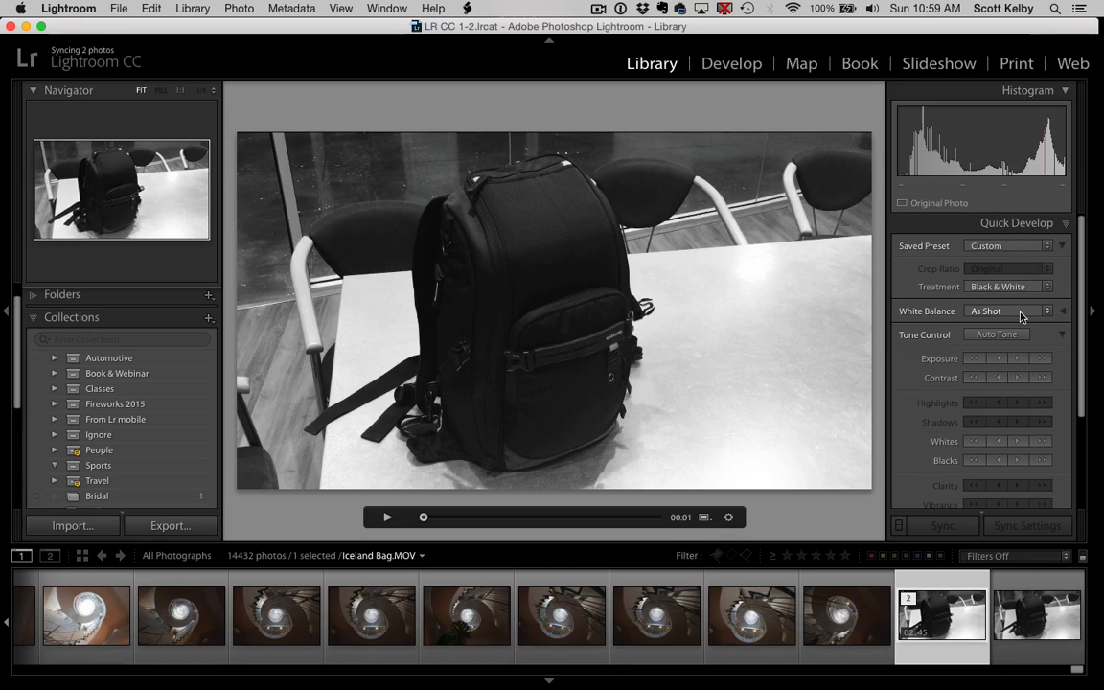
{"action": "mouse_move", "coordinate": [1033, 368]}
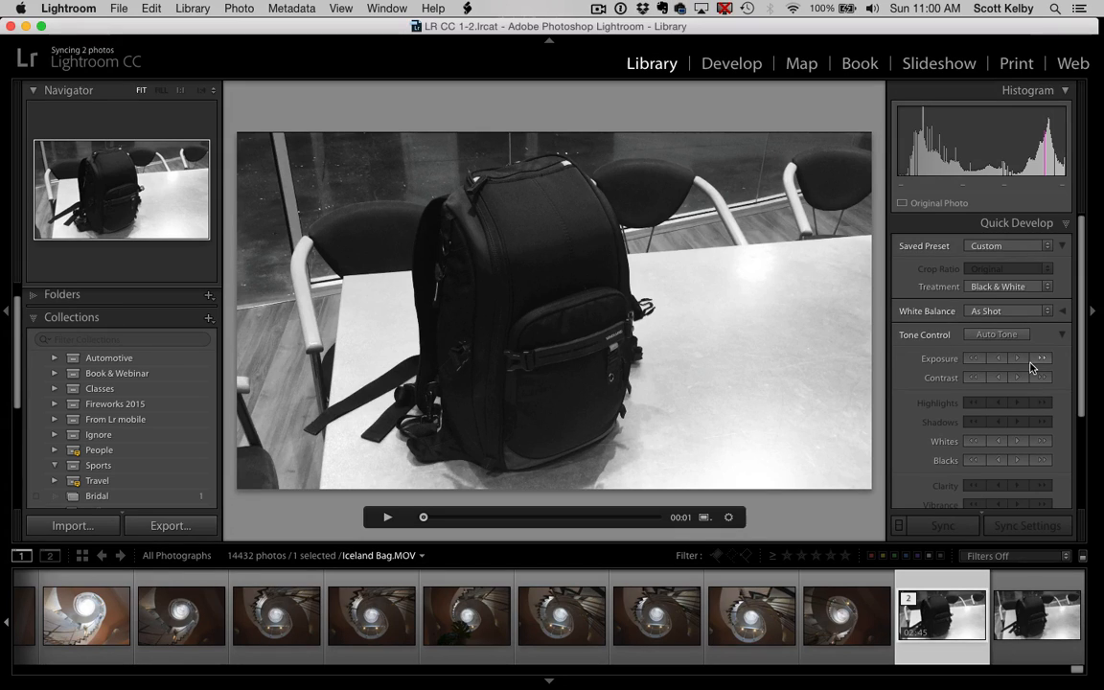
{"action": "mouse_move", "coordinate": [1012, 172]}
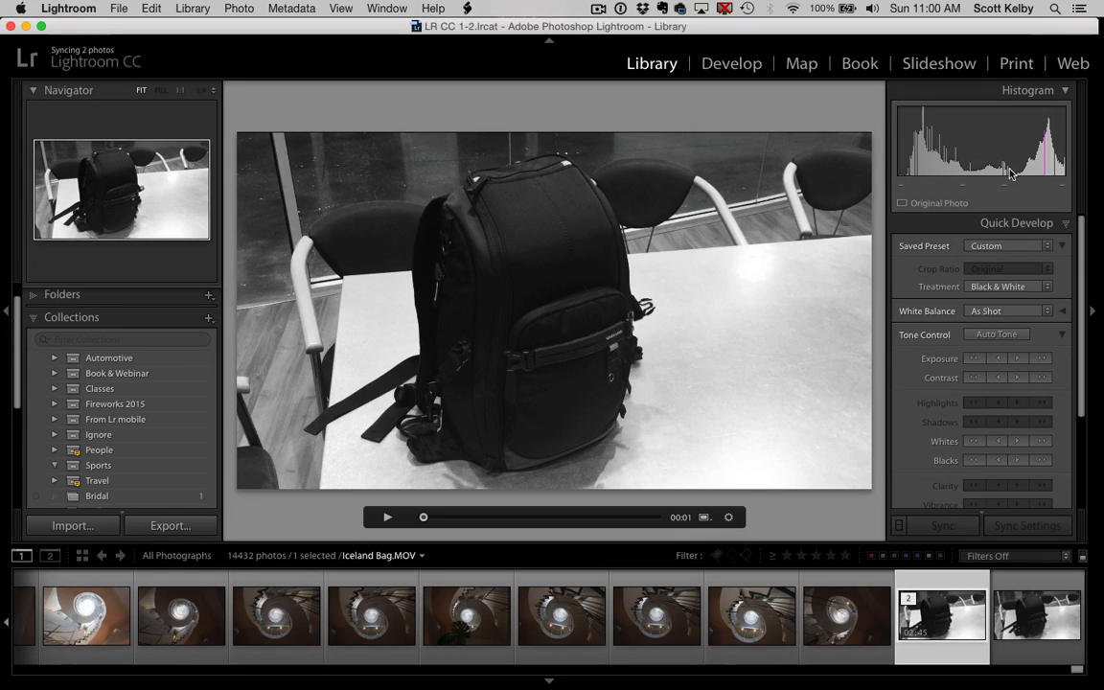
{"action": "mouse_move", "coordinate": [1008, 240]}
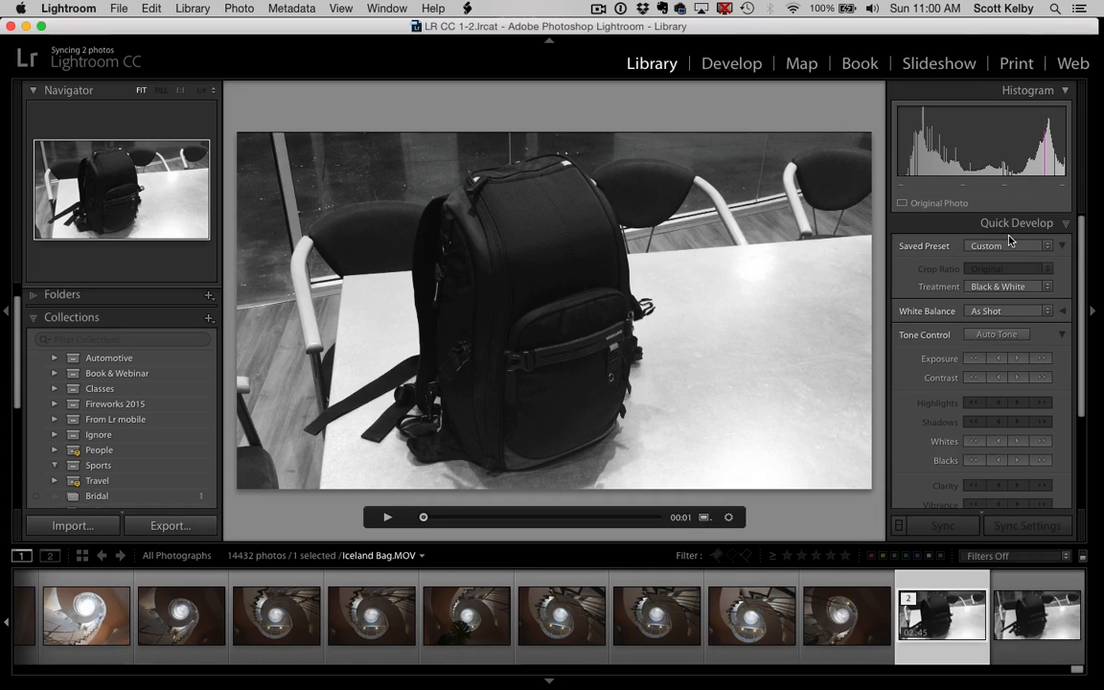